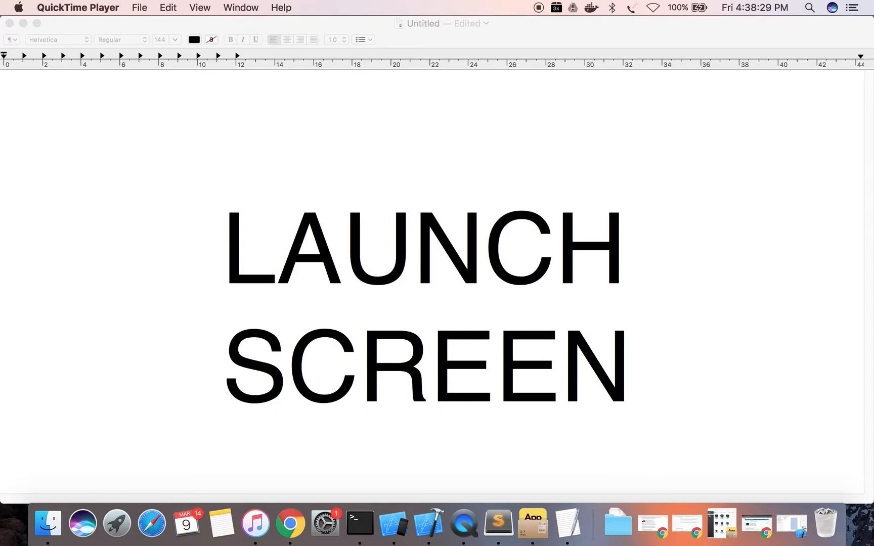
# Step: Show Apple's HIG Launch Screen page scrolled to the Static Launch Screen Images table in Chrome
pyautogui.click(289, 523)
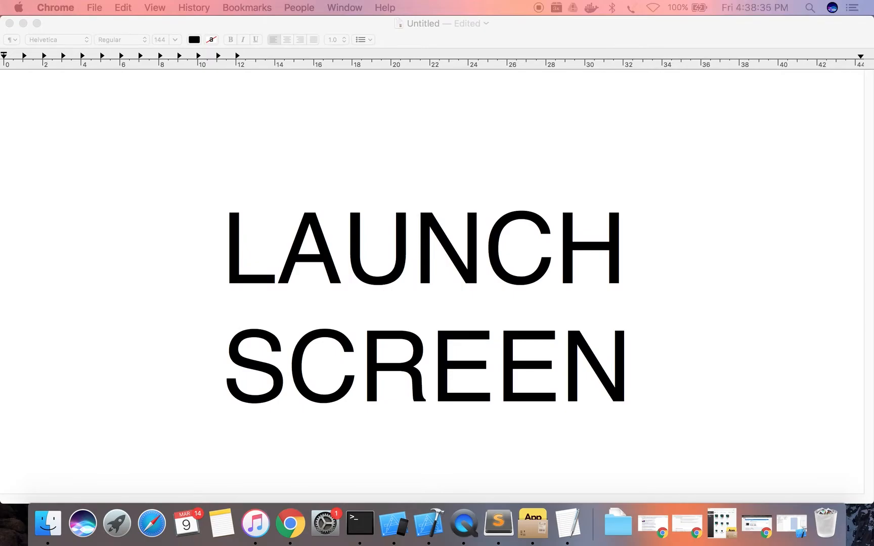
pyautogui.click(290, 523)
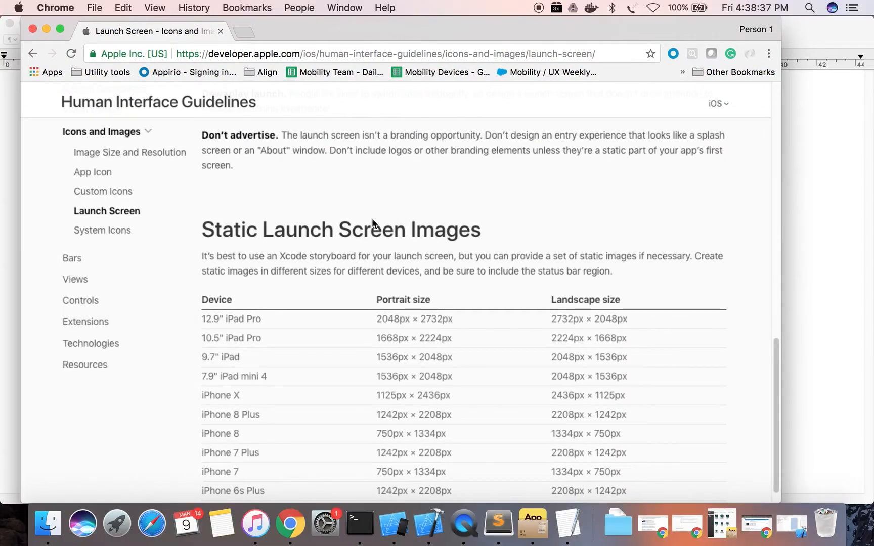
pyautogui.scroll(-3)
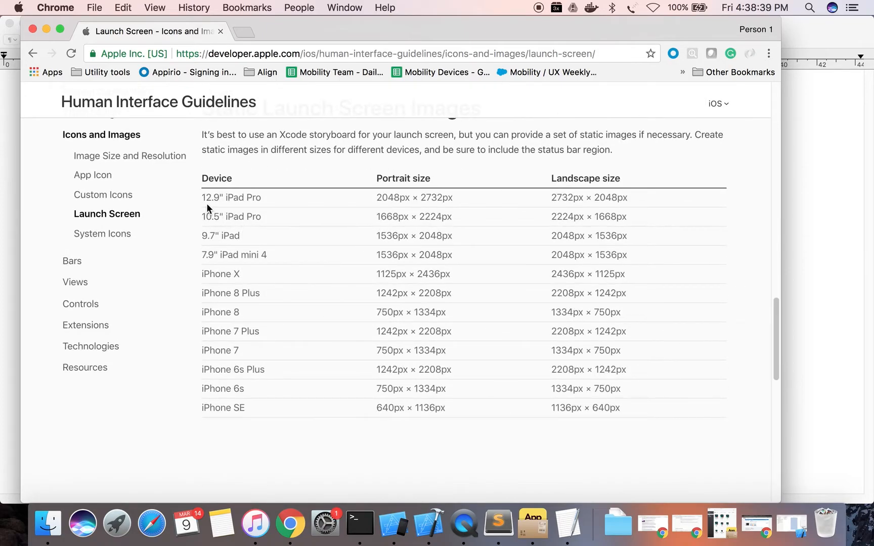
pyautogui.moveTo(402, 188)
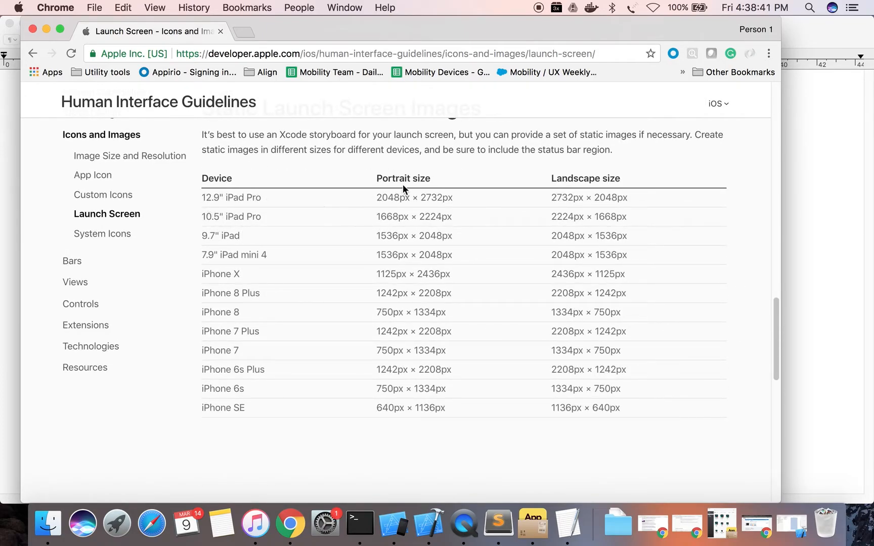
pyautogui.moveTo(395, 167)
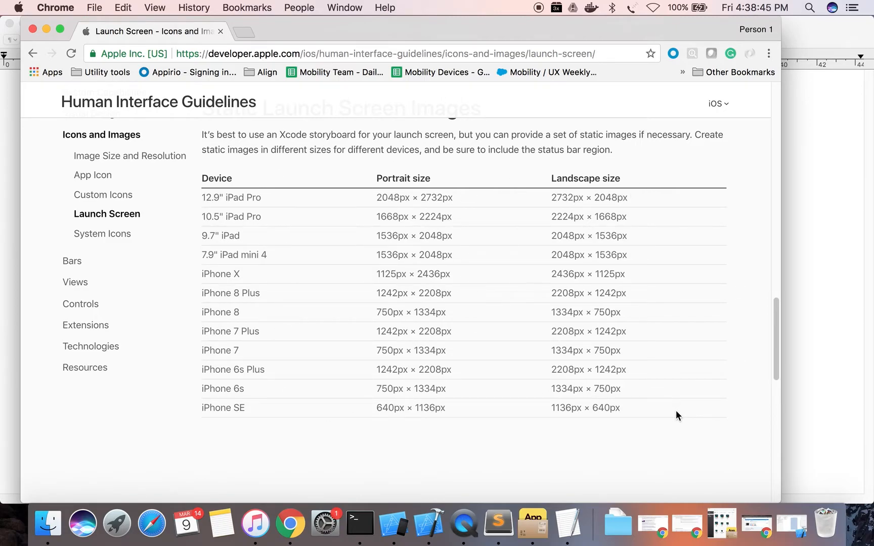
pyautogui.moveTo(435, 186)
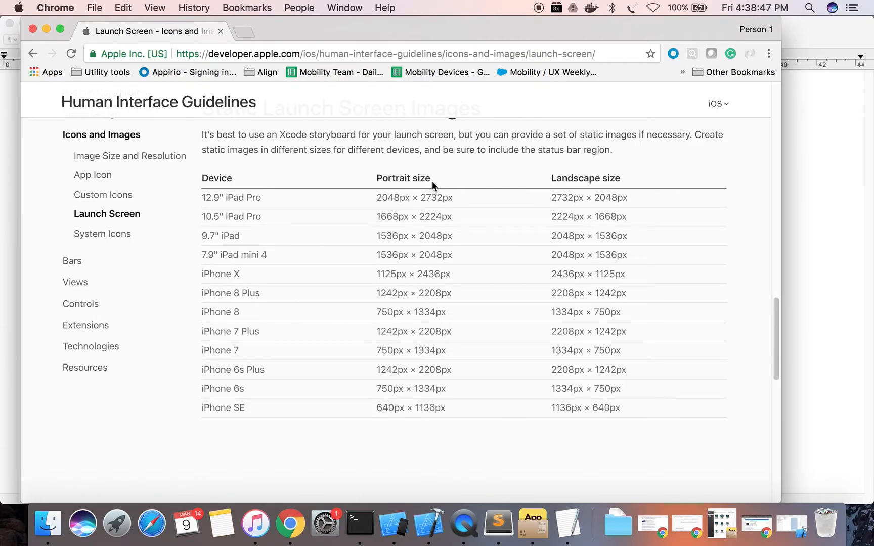
pyautogui.moveTo(249, 348)
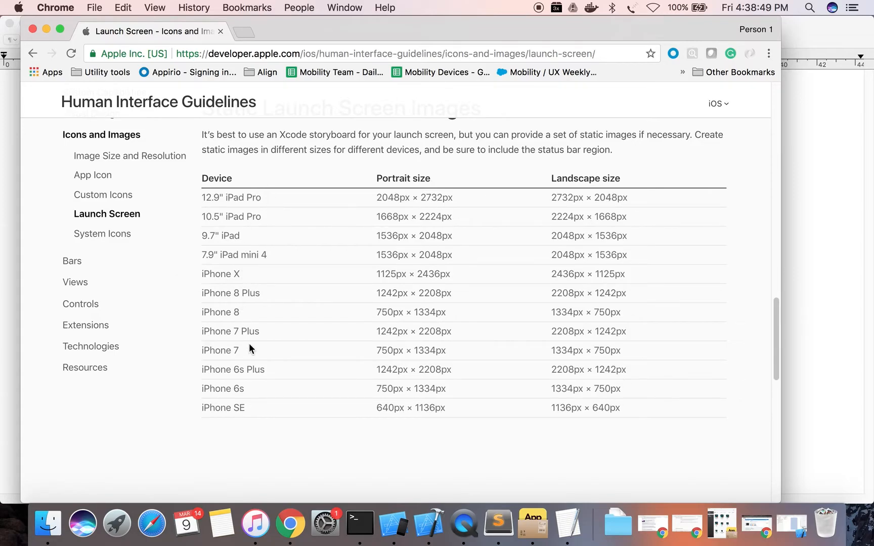
pyautogui.moveTo(242, 410)
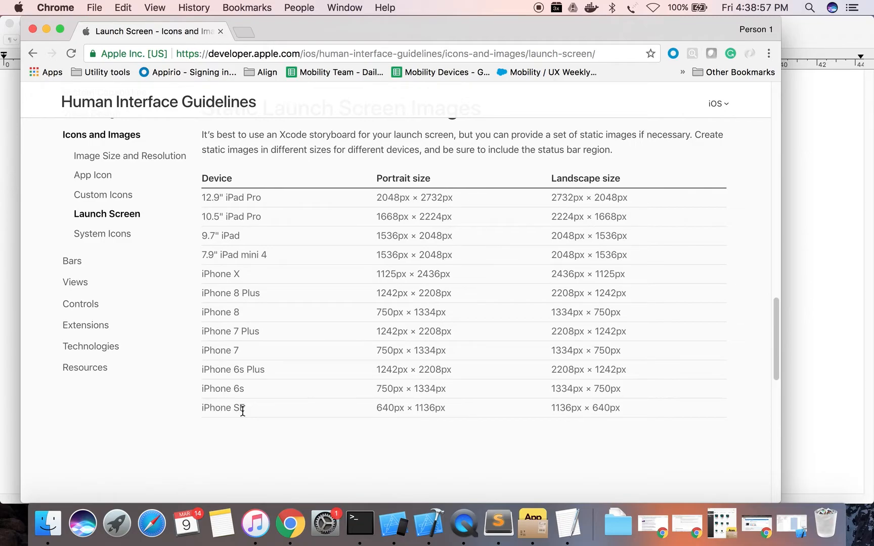
pyautogui.moveTo(488, 431)
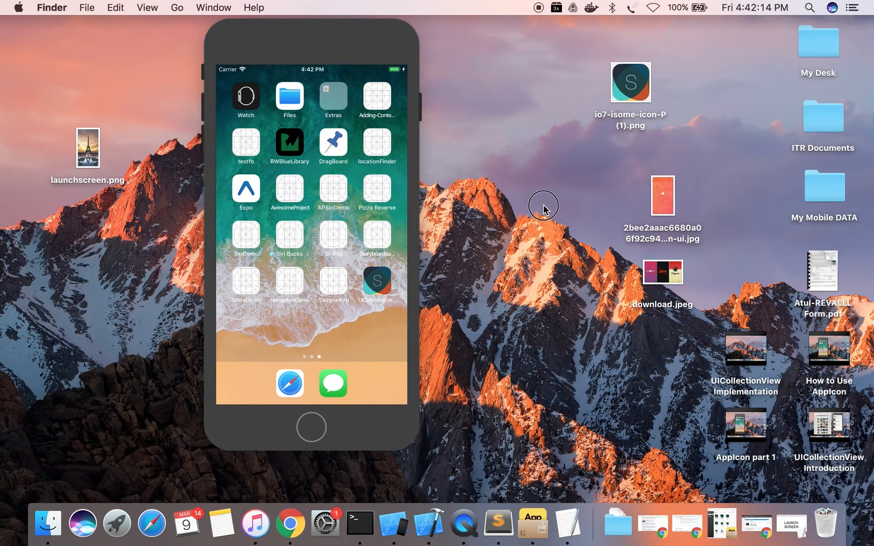
# Step: Create a Single View App project named LaunchScreenDemo saved in the Documents folder
pyautogui.click(429, 523)
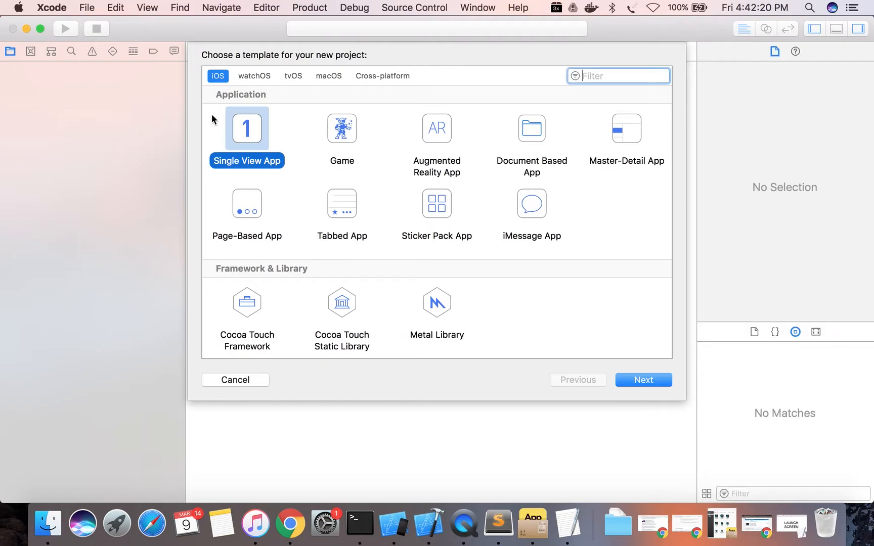
pyautogui.click(643, 380)
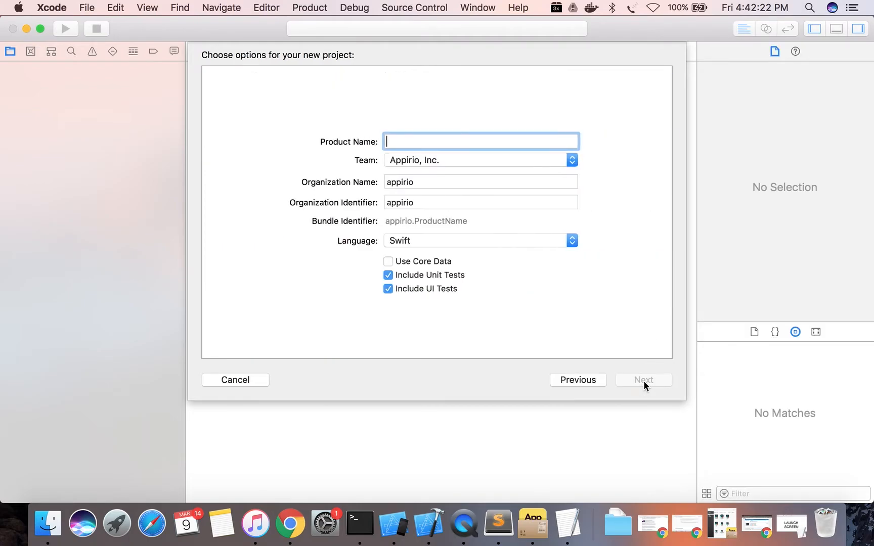
pyautogui.write('Lauc')
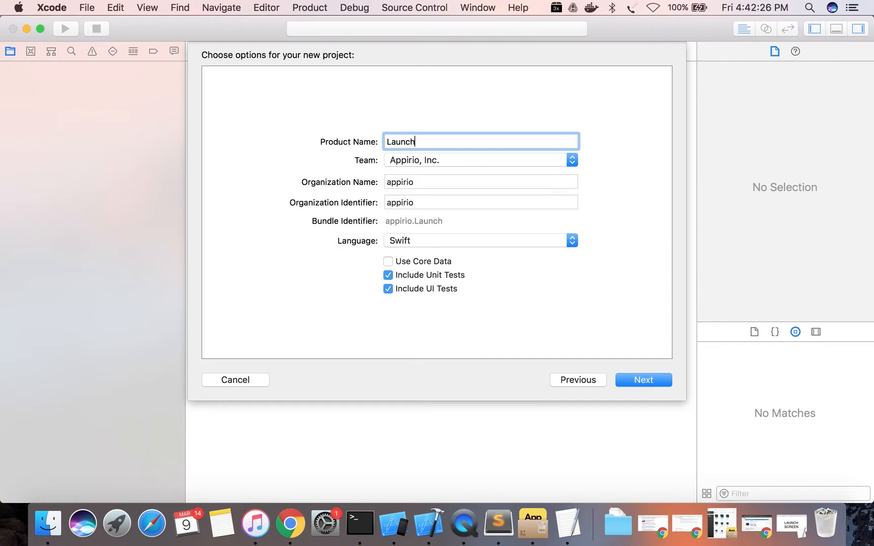
pyautogui.write('Screen')
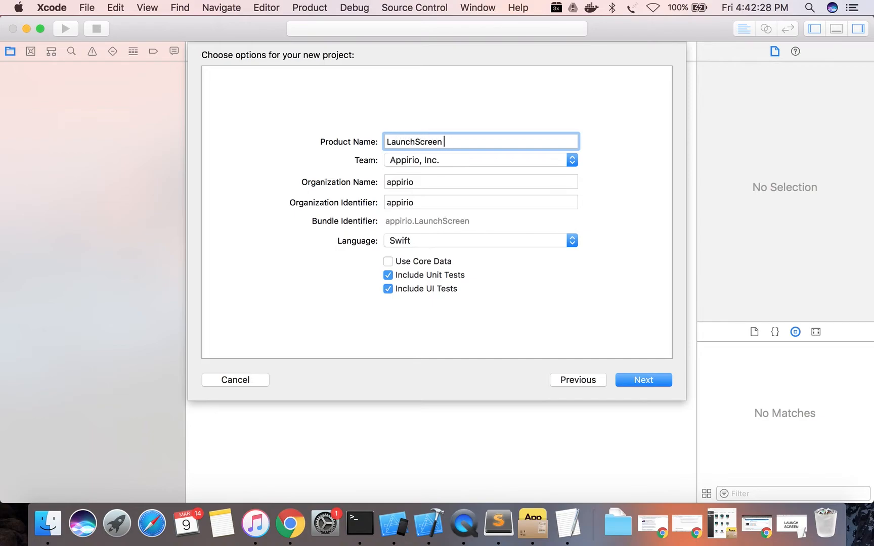
pyautogui.write('Demo')
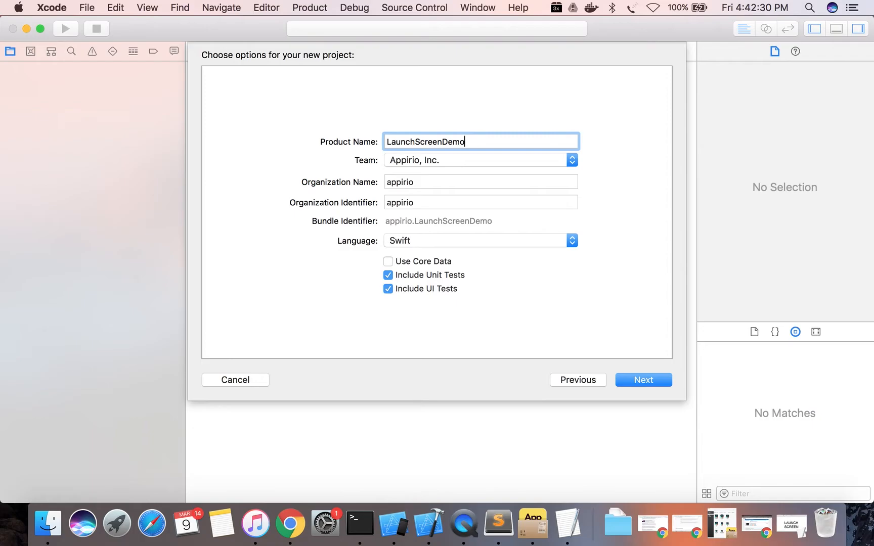
pyautogui.click(642, 380)
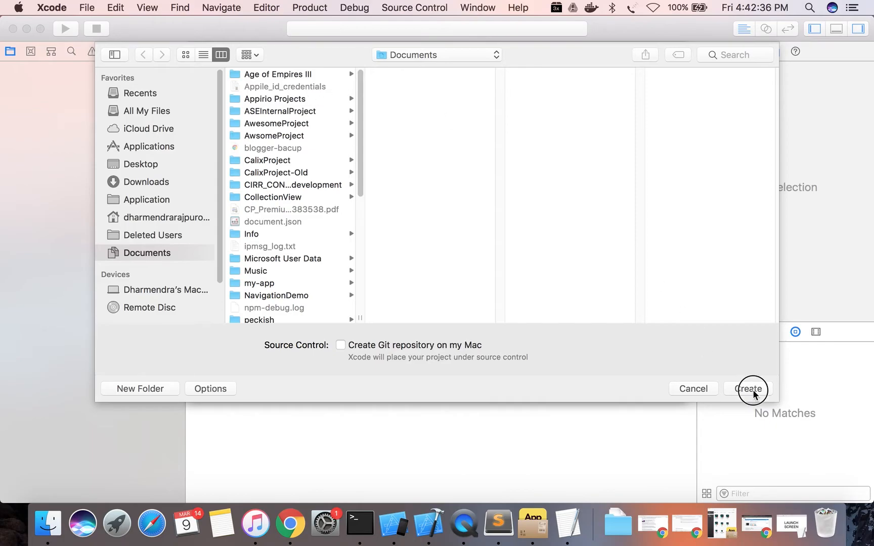
pyautogui.click(750, 388)
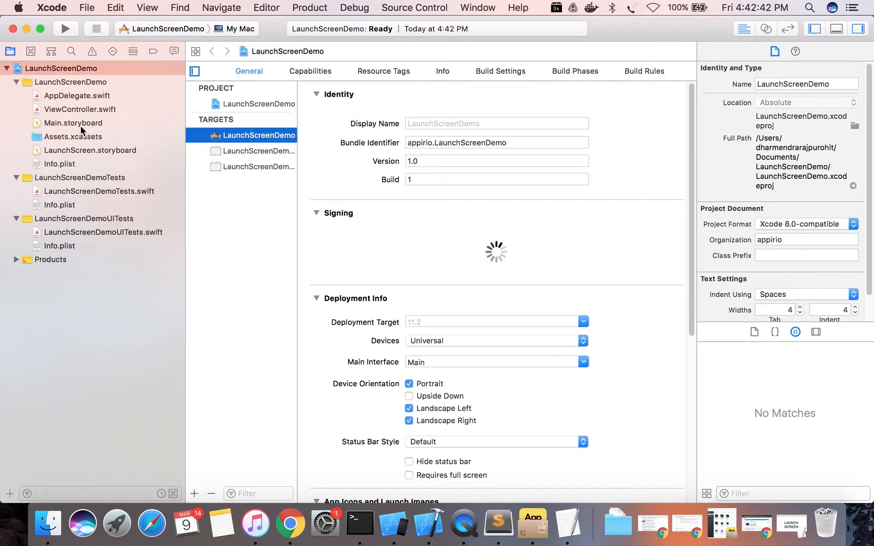
# Step: In Main.storyboard, select the view controller's root view and give it a red background
pyautogui.click(73, 122)
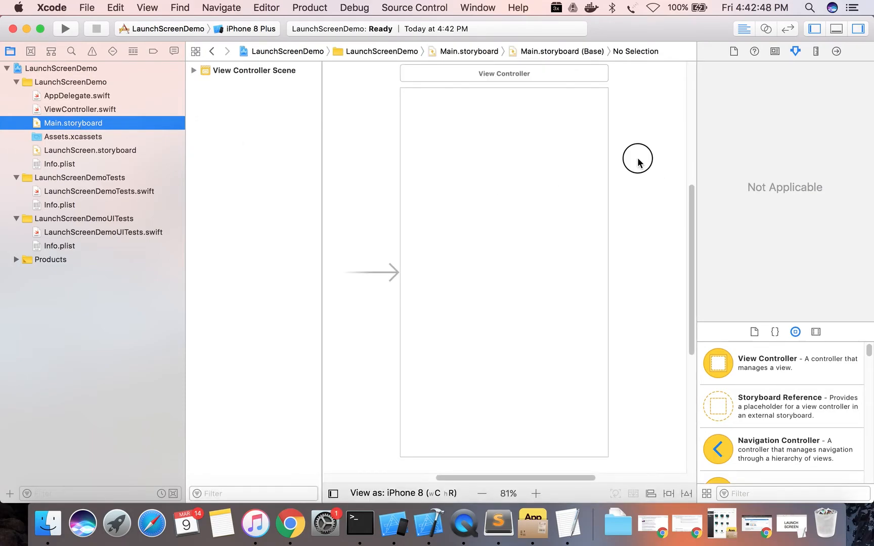
pyautogui.click(503, 73)
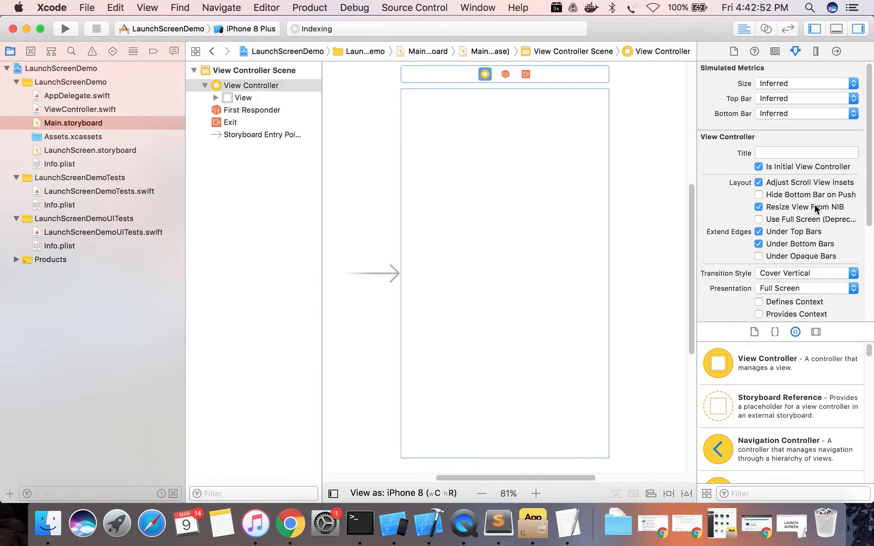
pyautogui.scroll(-3)
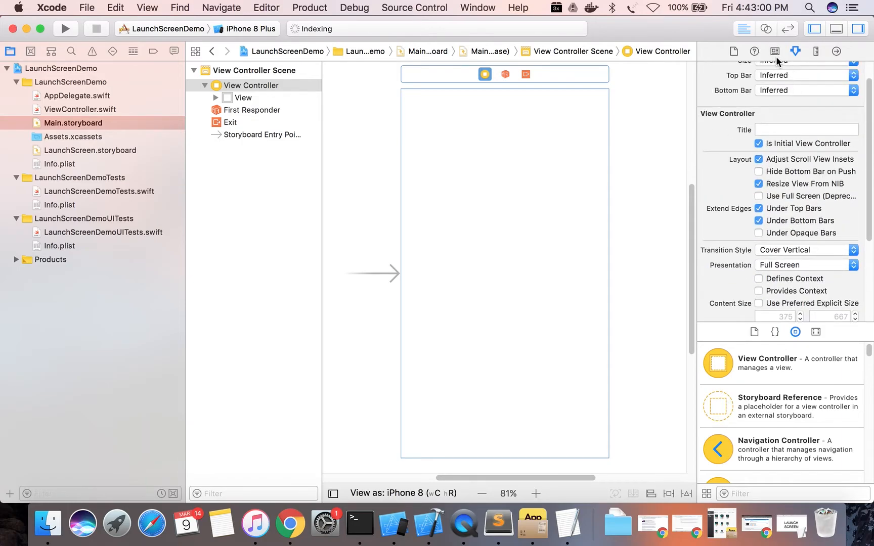
pyautogui.click(774, 51)
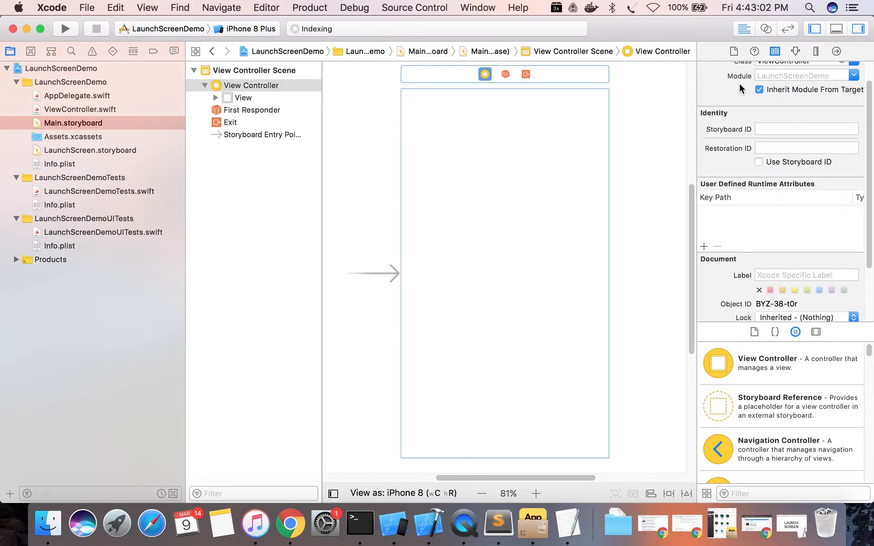
pyautogui.click(243, 97)
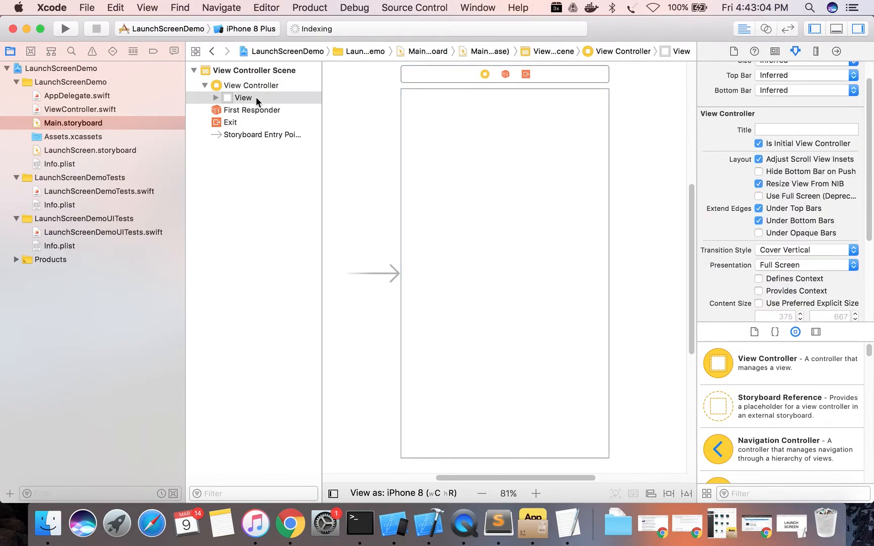
pyautogui.click(243, 97)
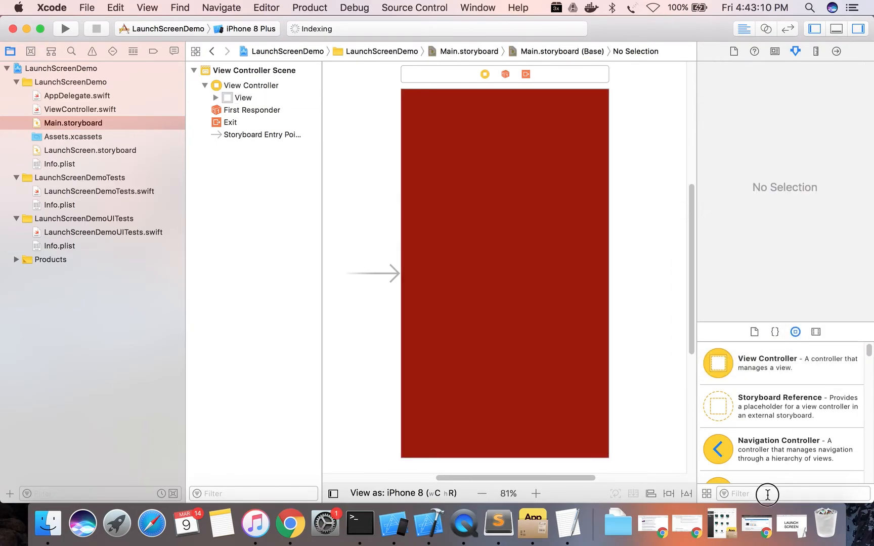
# Step: Add a label reading HOME to the red screen and make its text white
pyautogui.write('Label')
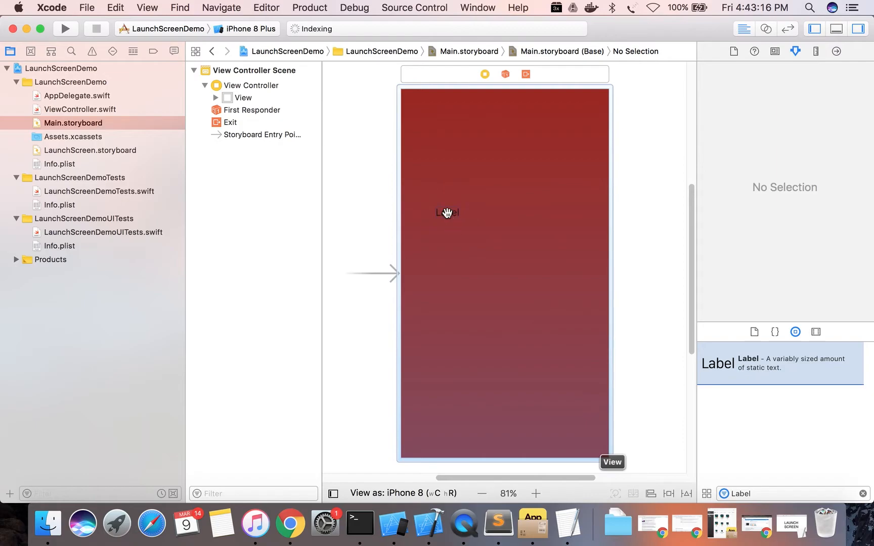
pyautogui.click(446, 212)
pyautogui.write('H')
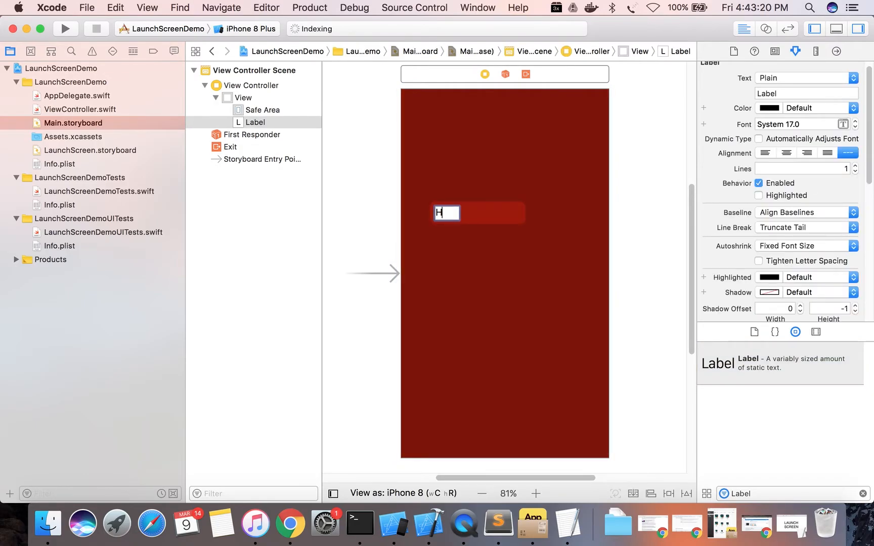
pyautogui.write('OME')
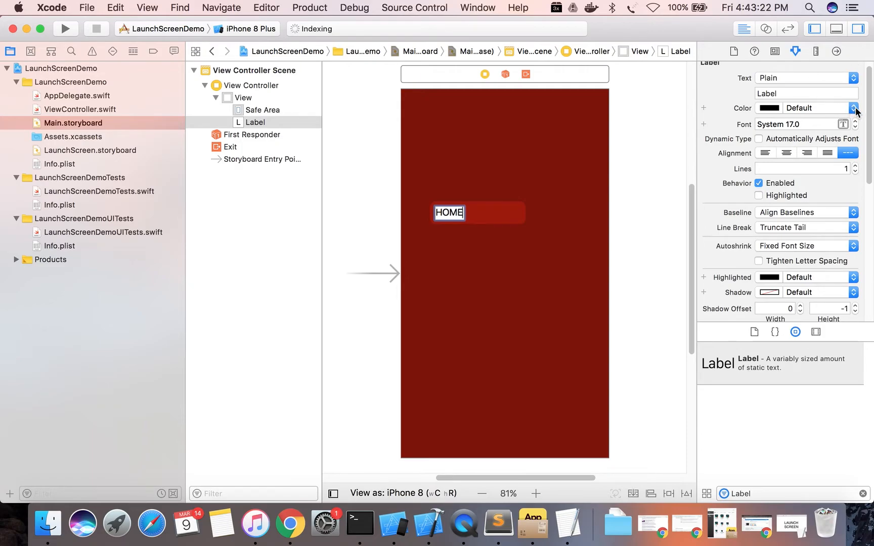
pyautogui.click(855, 107)
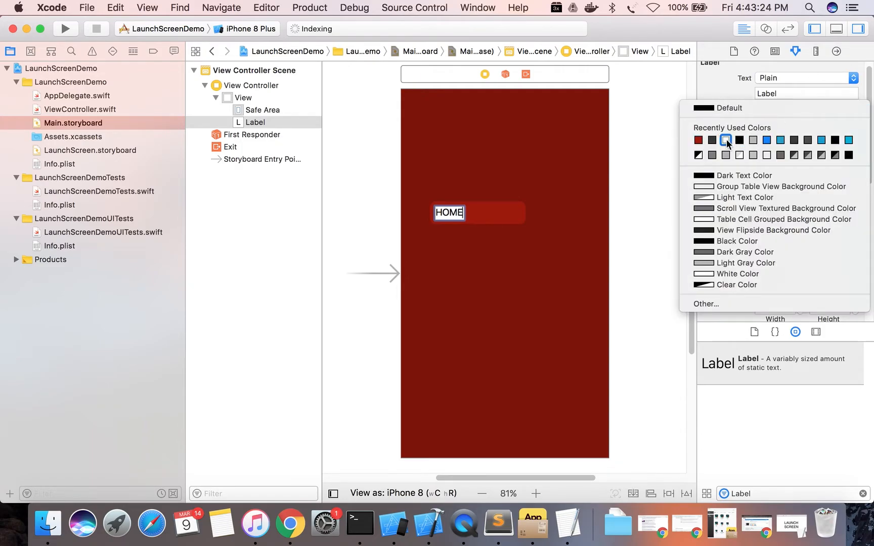
pyautogui.click(726, 140)
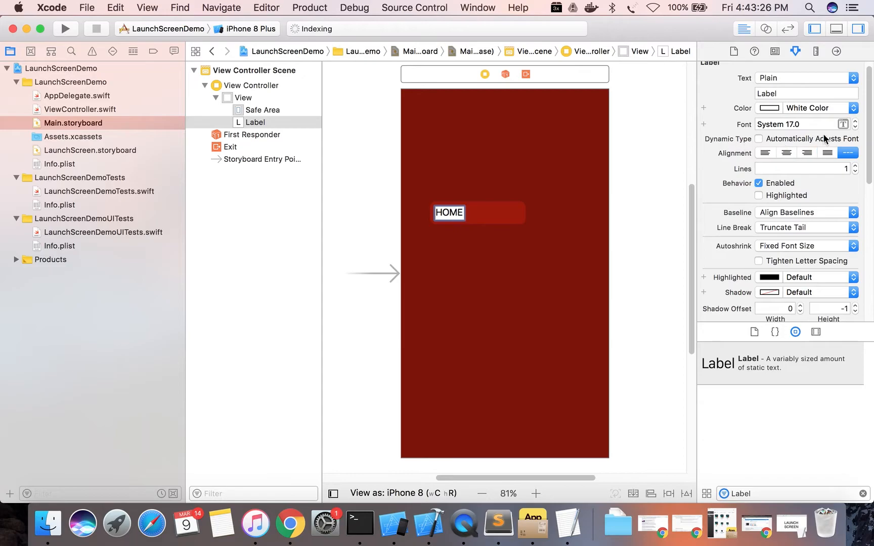
# Step: Set the HOME label's font to System Bold 22
pyautogui.click(844, 124)
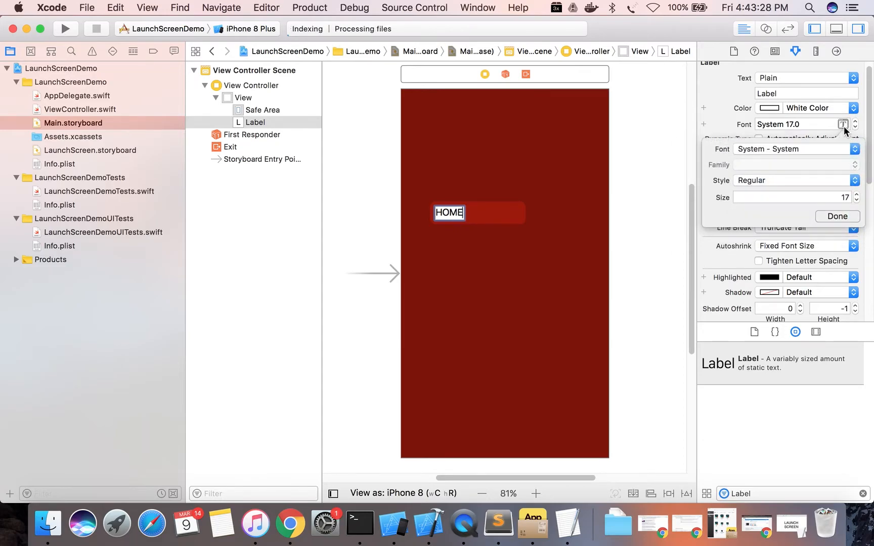
pyautogui.click(797, 179)
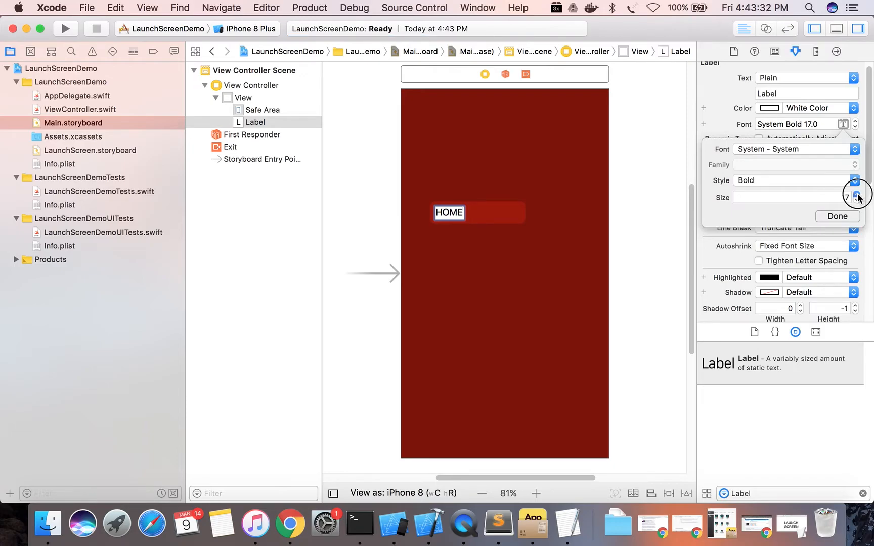
pyautogui.click(857, 194)
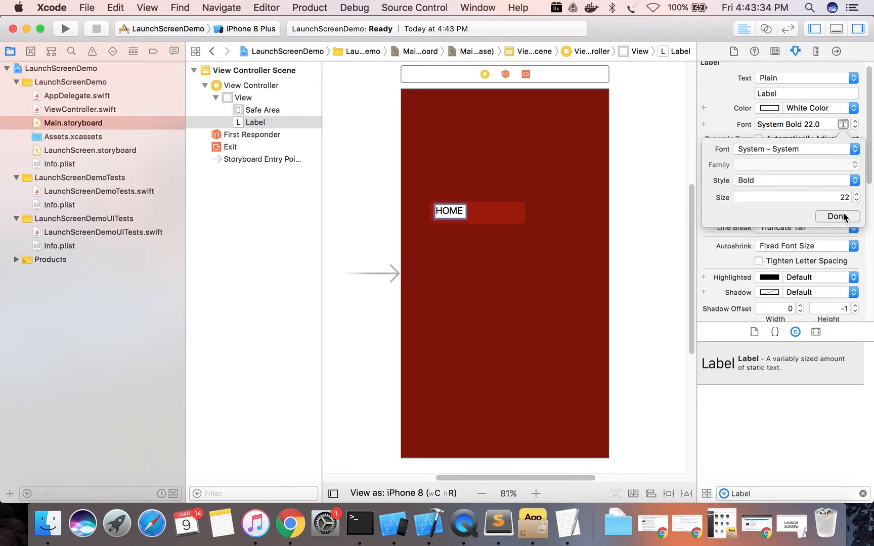
pyautogui.click(837, 217)
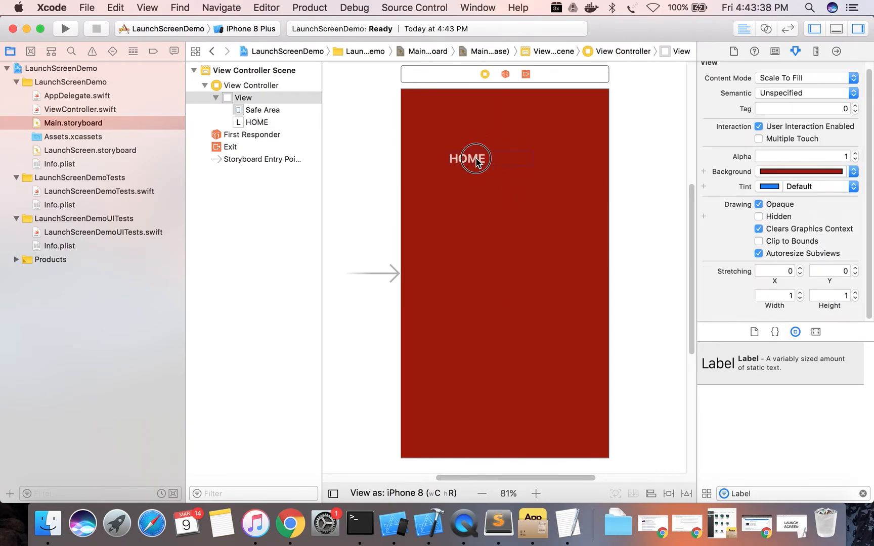
# Step: Centre-align the HOME text and place the label on the horizontal centre near the top
pyautogui.click(471, 157)
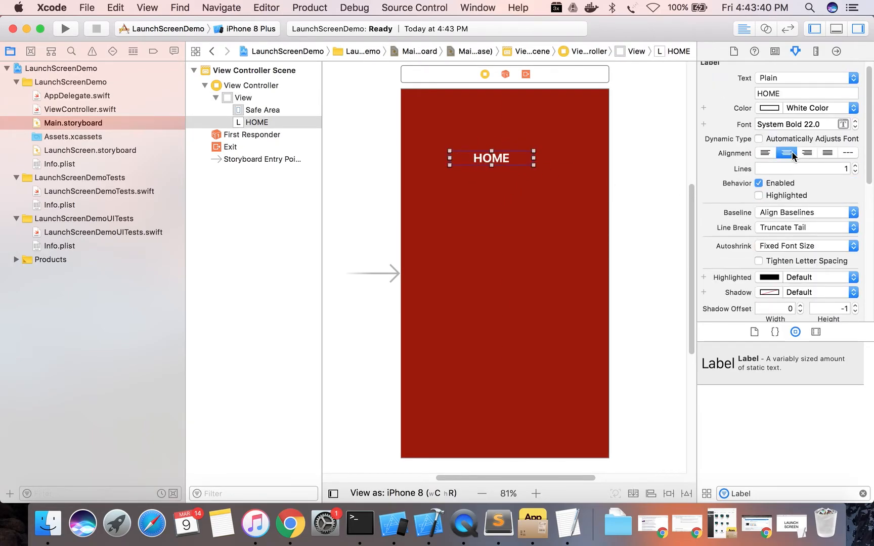
pyautogui.click(492, 157)
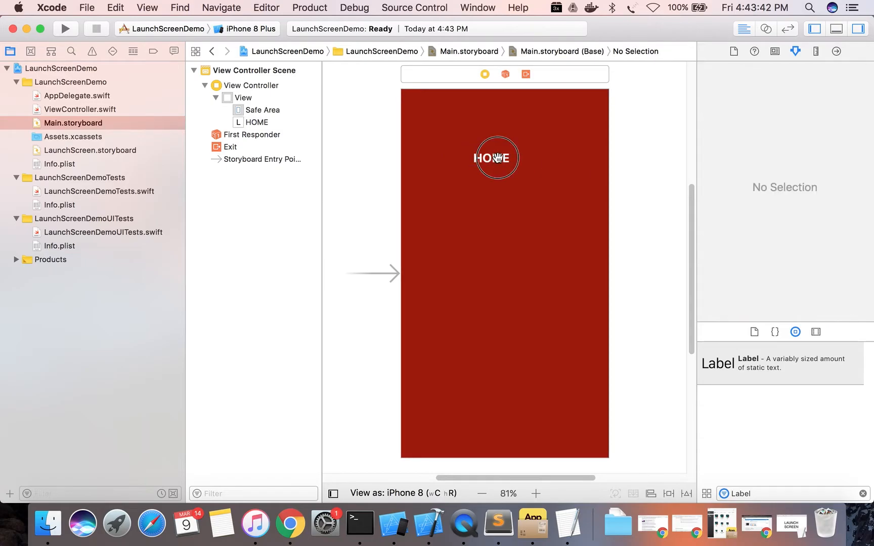
pyautogui.click(505, 156)
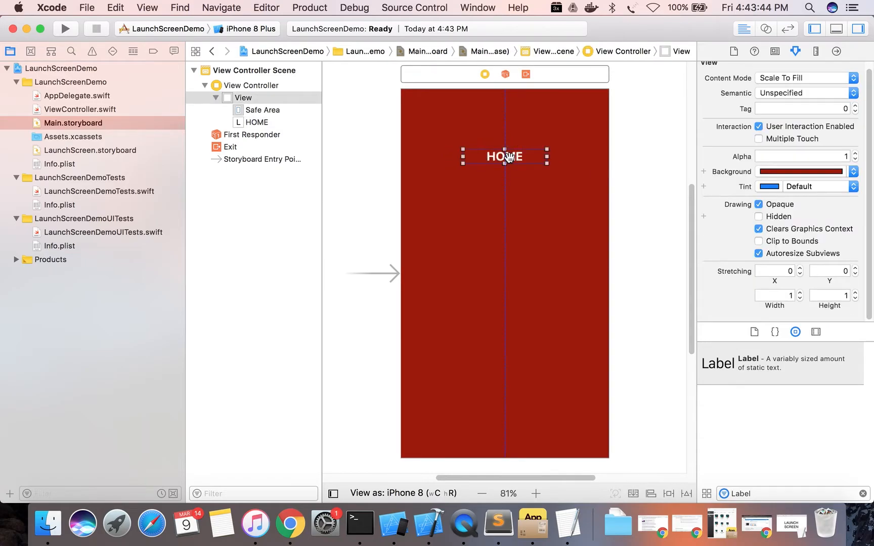
pyautogui.click(504, 156)
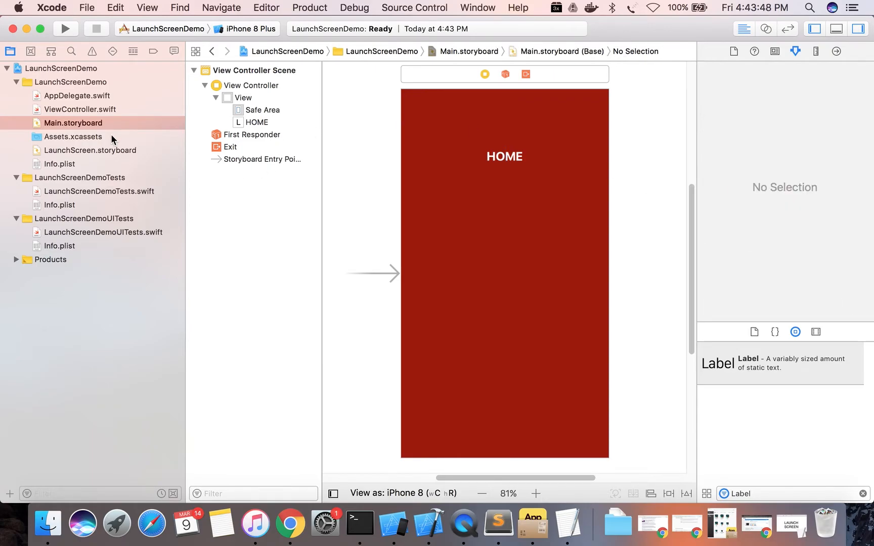
pyautogui.click(90, 150)
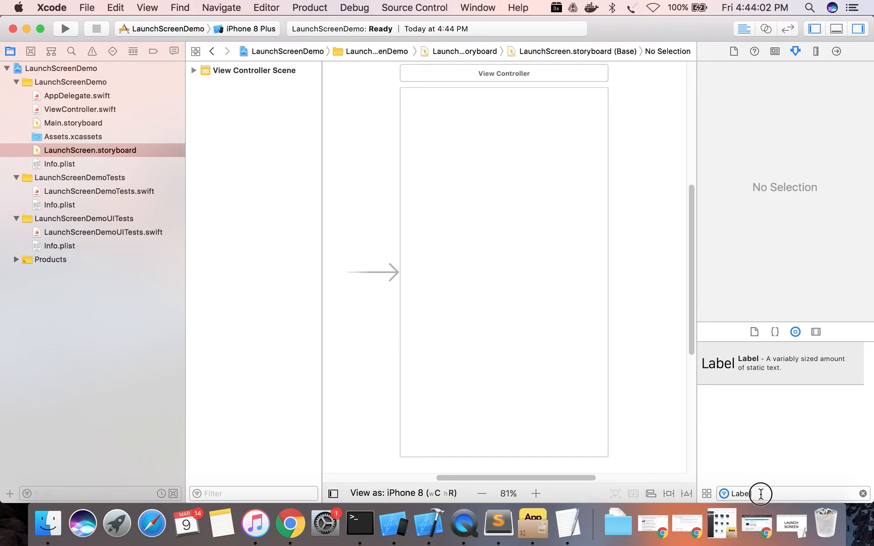
# Step: Add an Image View to LaunchScreen.storyboard and stretch it to the full 375×667 screen
pyautogui.write('image')
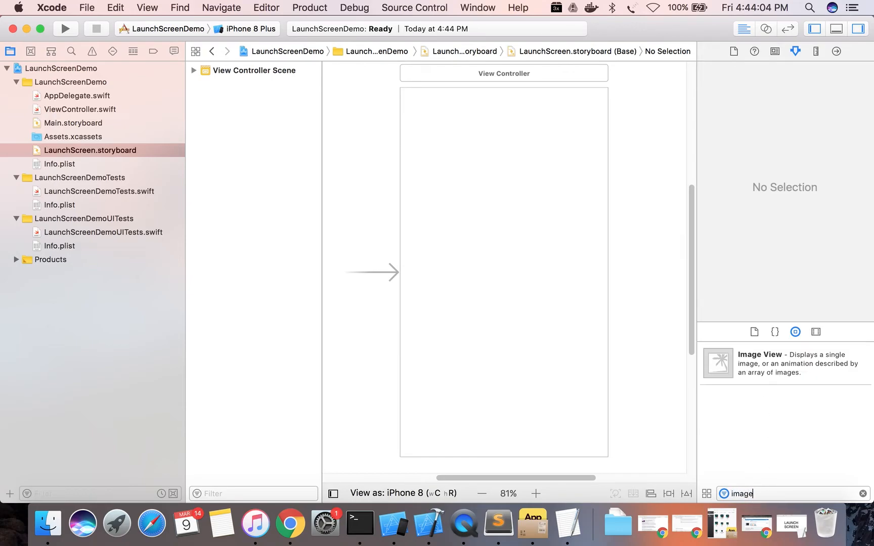
pyautogui.moveTo(718, 362); pyautogui.dragTo(493, 217)
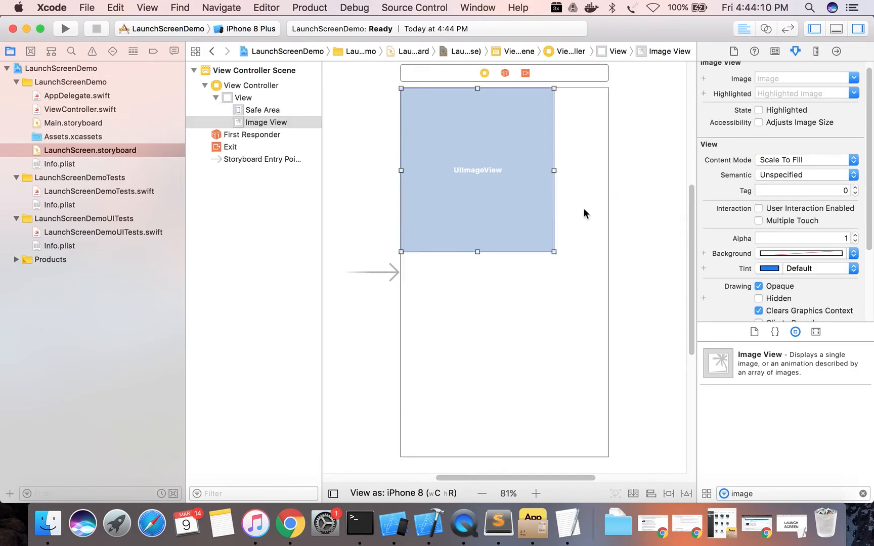
pyautogui.moveTo(553, 251); pyautogui.dragTo(609, 451)
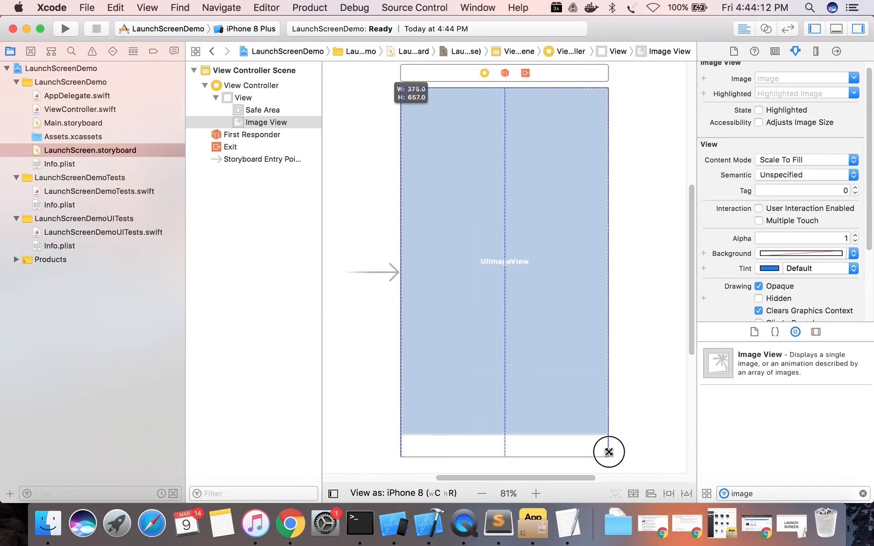
pyautogui.moveTo(608, 452); pyautogui.dragTo(609, 456)
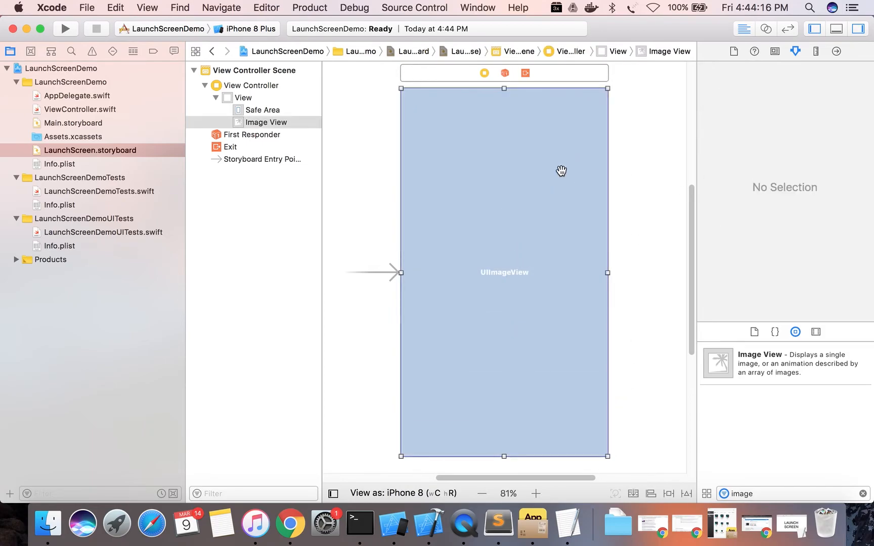
# Step: Enable flexible width and height autoresizing so the image view stretches with the screen
pyautogui.click(816, 52)
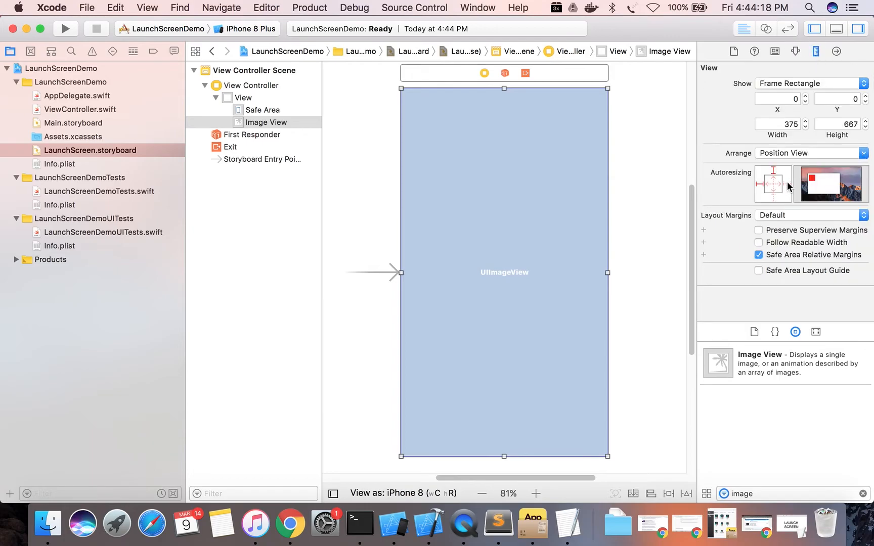
pyautogui.click(773, 184)
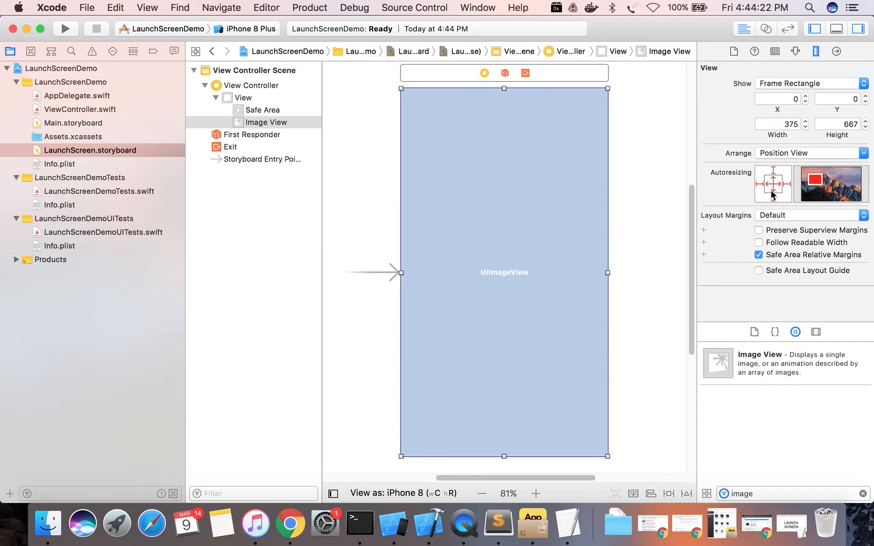
pyautogui.moveTo(638, 155)
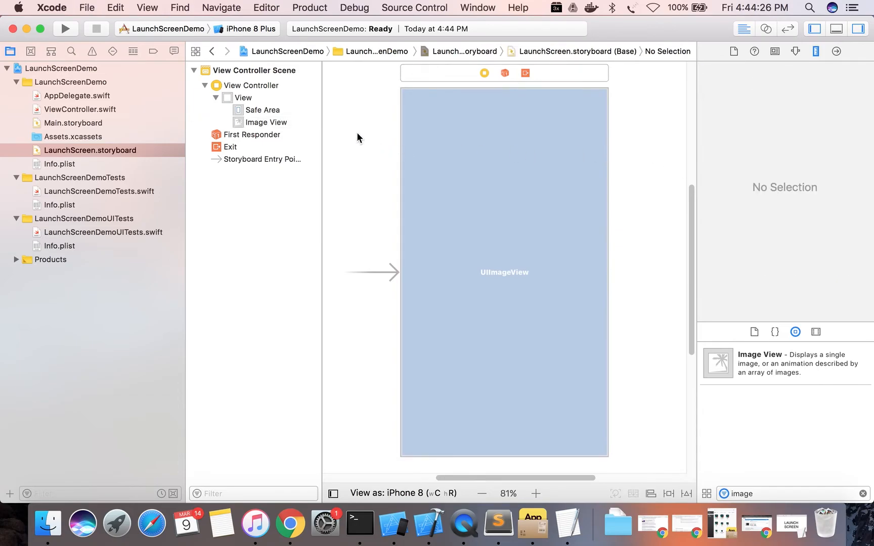
pyautogui.moveTo(533, 132)
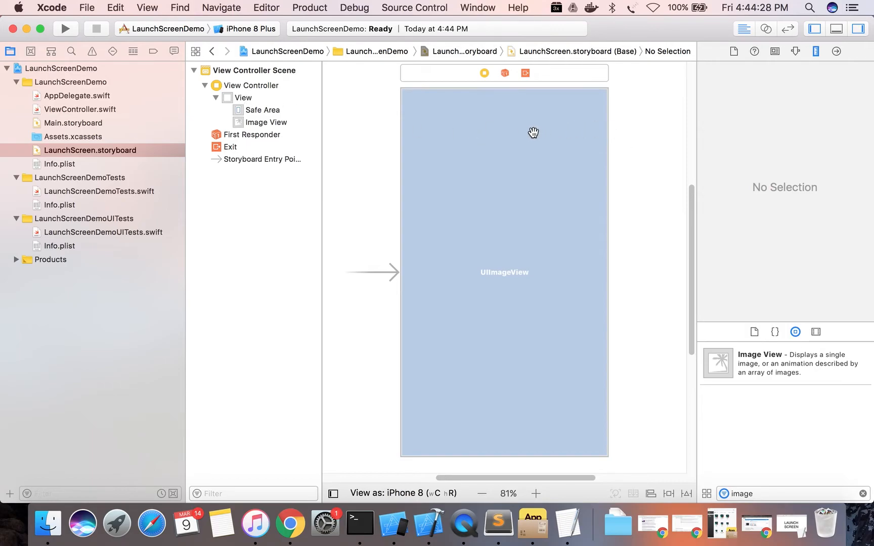
pyautogui.click(73, 137)
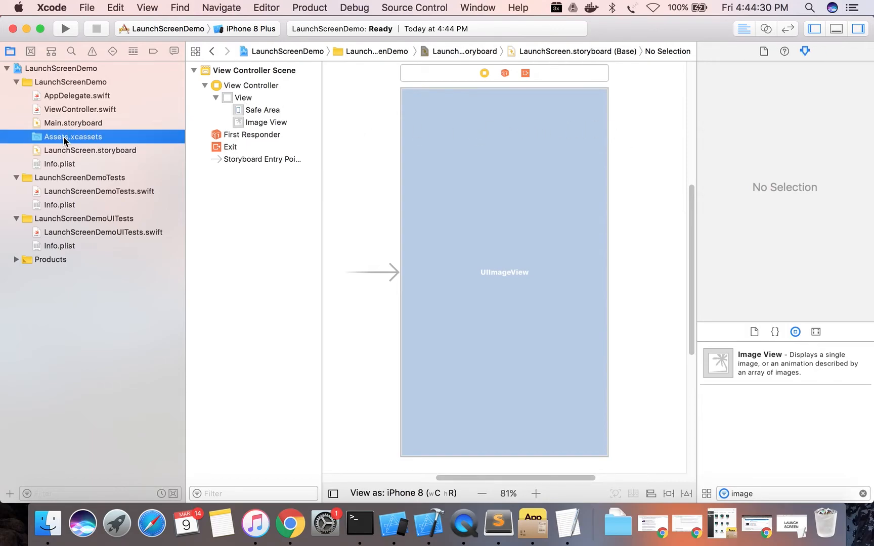
# Step: Drag launchscreen.png from the desktop into Assets.xcassets as the launchscreen image set
pyautogui.click(73, 137)
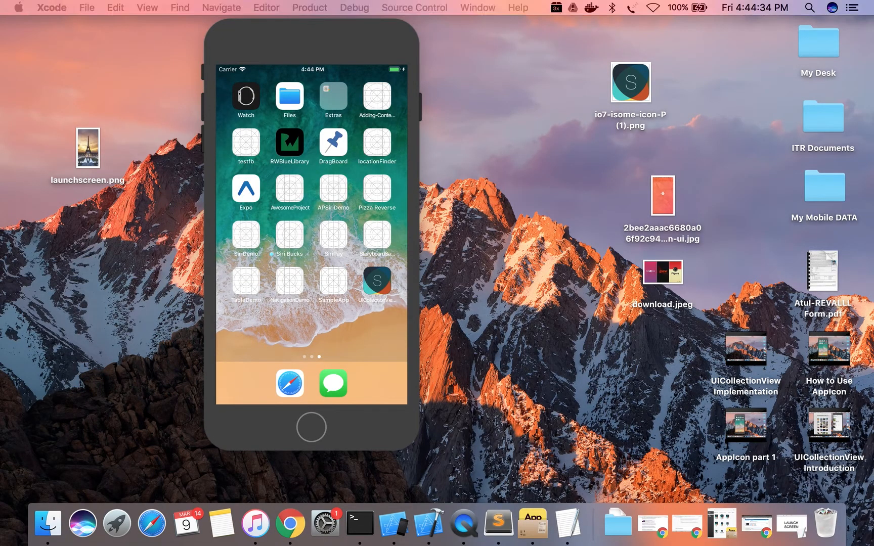
pyautogui.click(87, 148)
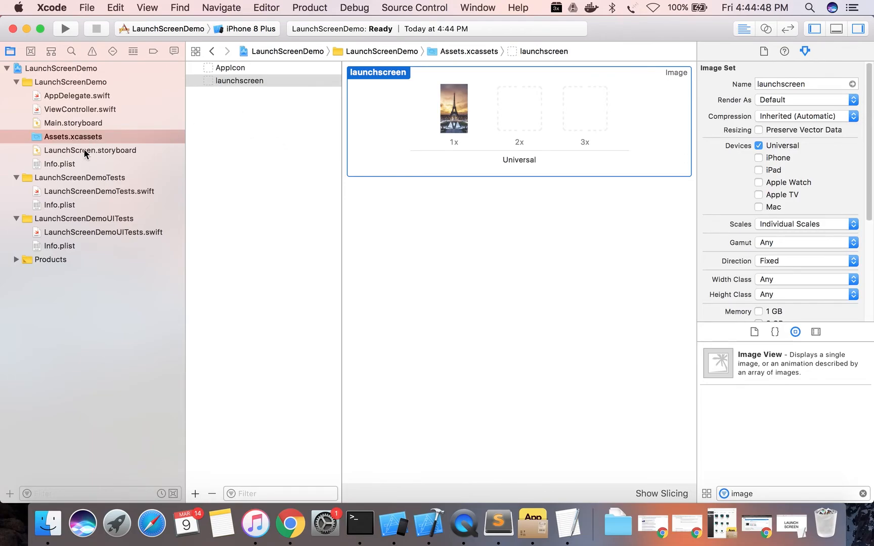
pyautogui.click(90, 150)
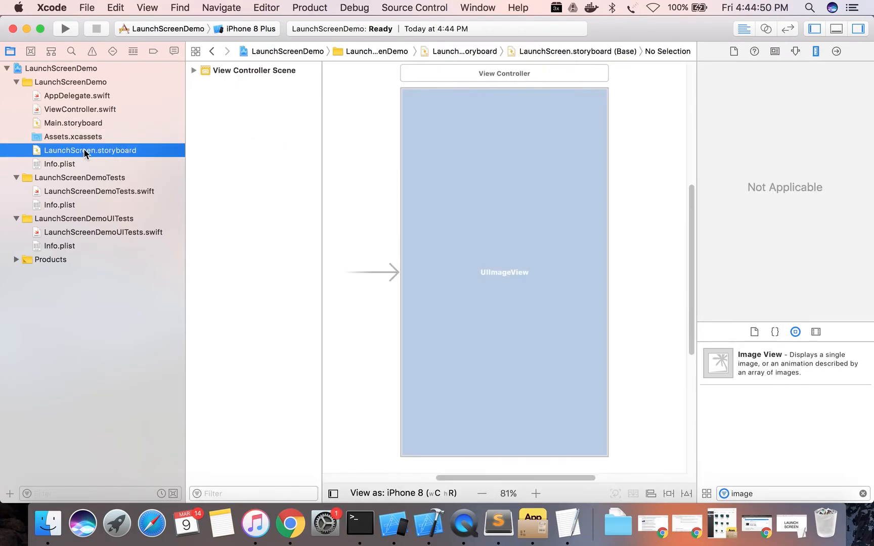
# Step: Set the launch screen image view's Image to launchscreen and run the app in Simulator
pyautogui.click(558, 144)
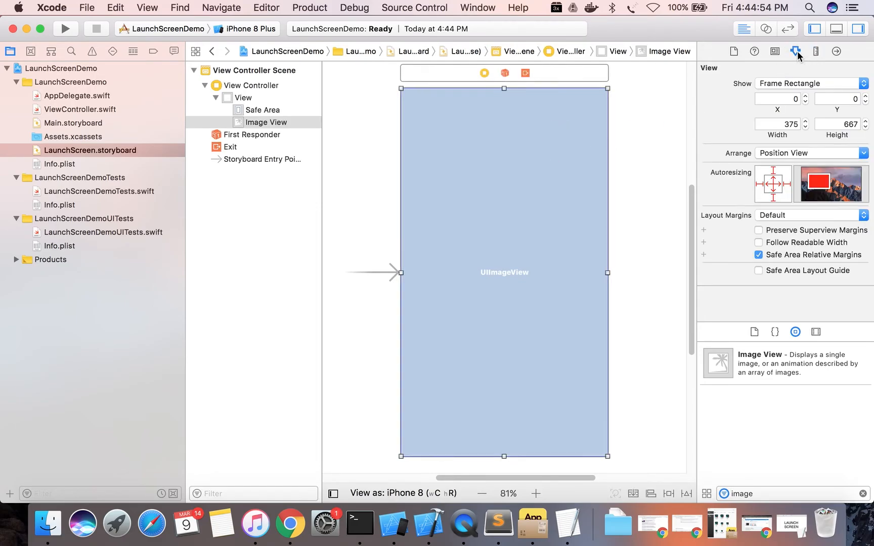
pyautogui.click(795, 52)
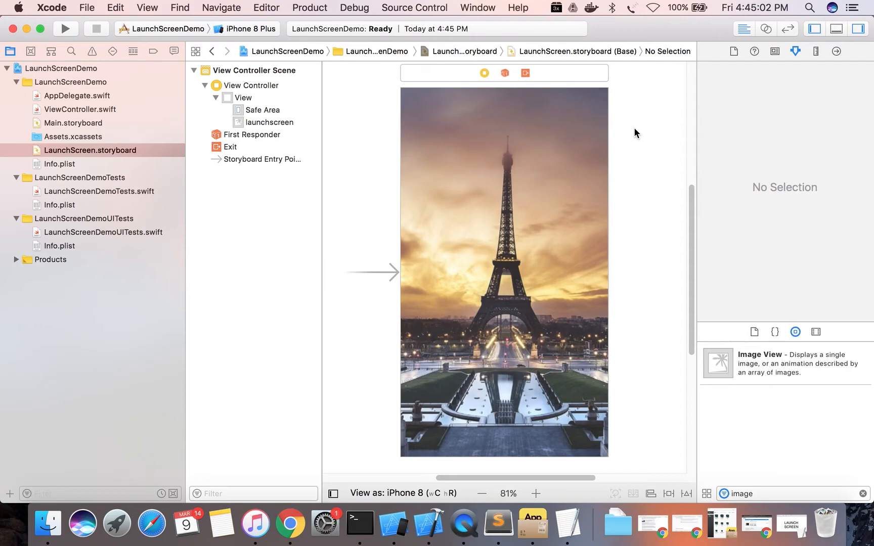
pyautogui.moveTo(641, 60)
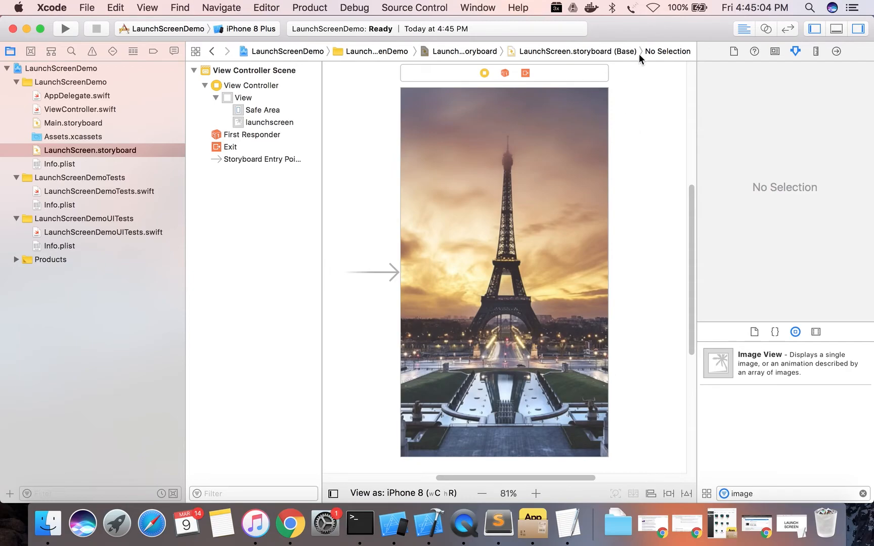
pyautogui.click(65, 29)
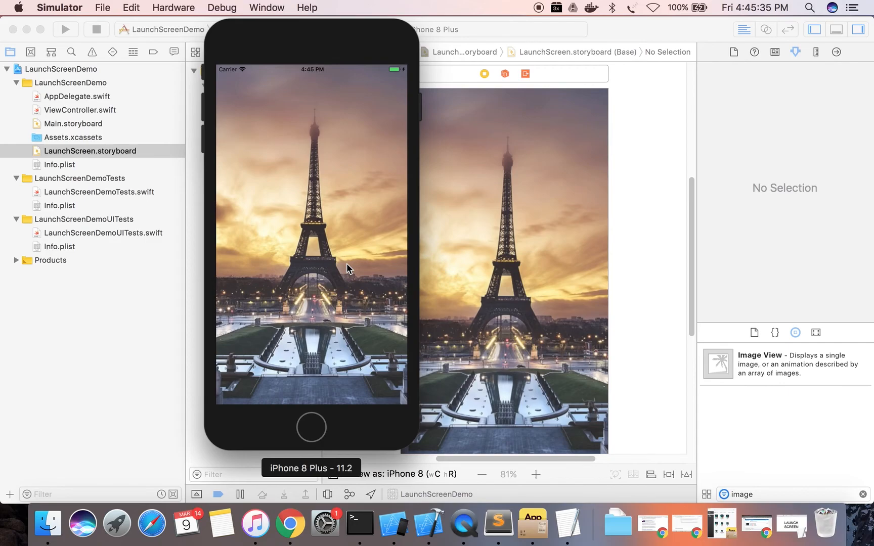
pyautogui.moveTo(374, 131)
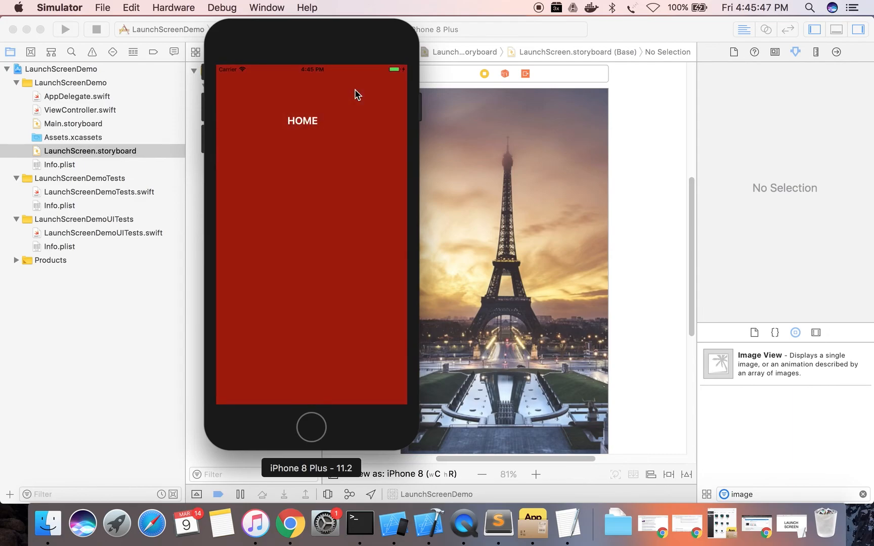
pyautogui.moveTo(311, 152)
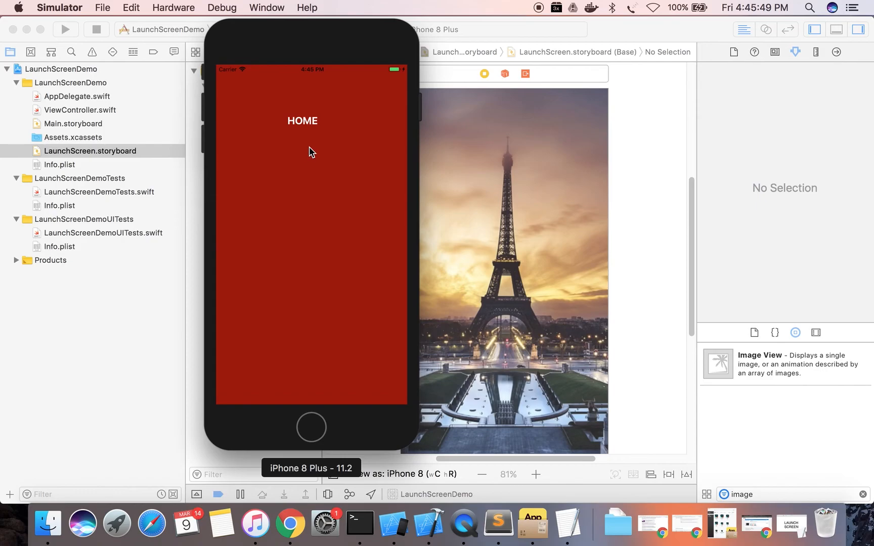